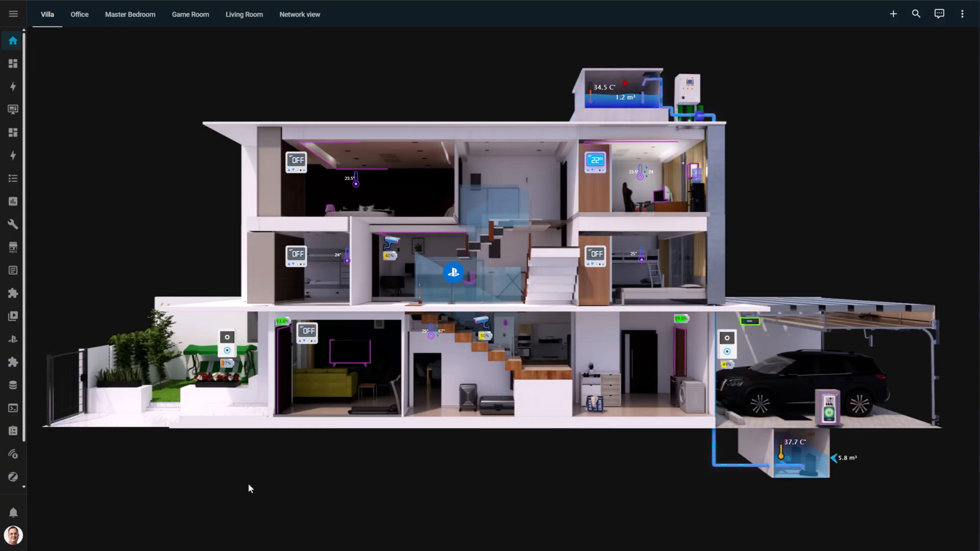
mouse_move(13, 429)
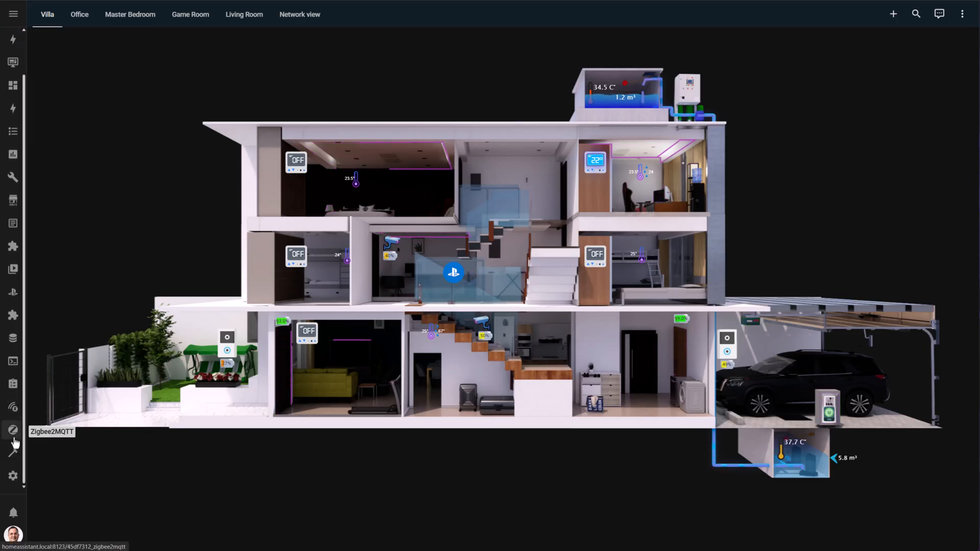
Open the Zigbee2MQTT panel listing tree_sensor, pot_1, pot_2 and water_timer
click(12, 429)
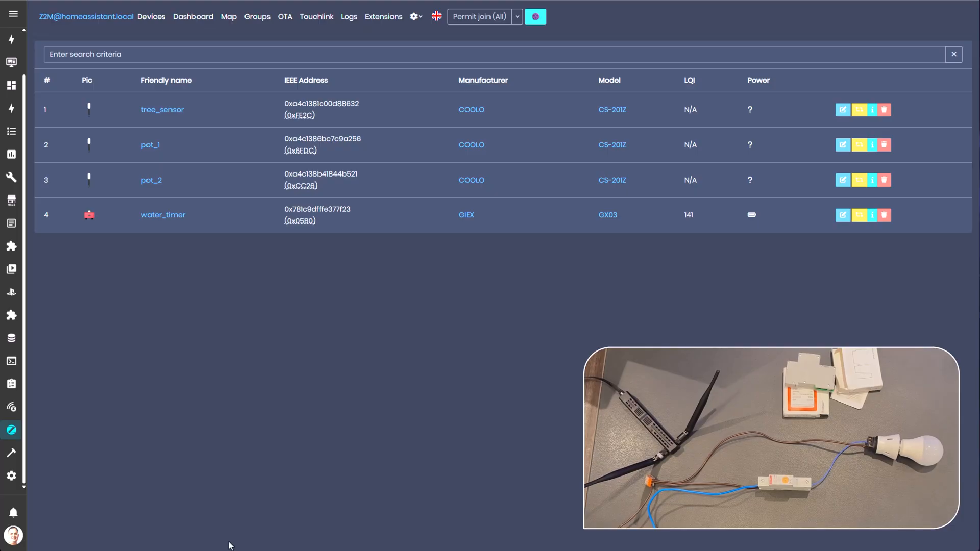
mouse_move(478, 17)
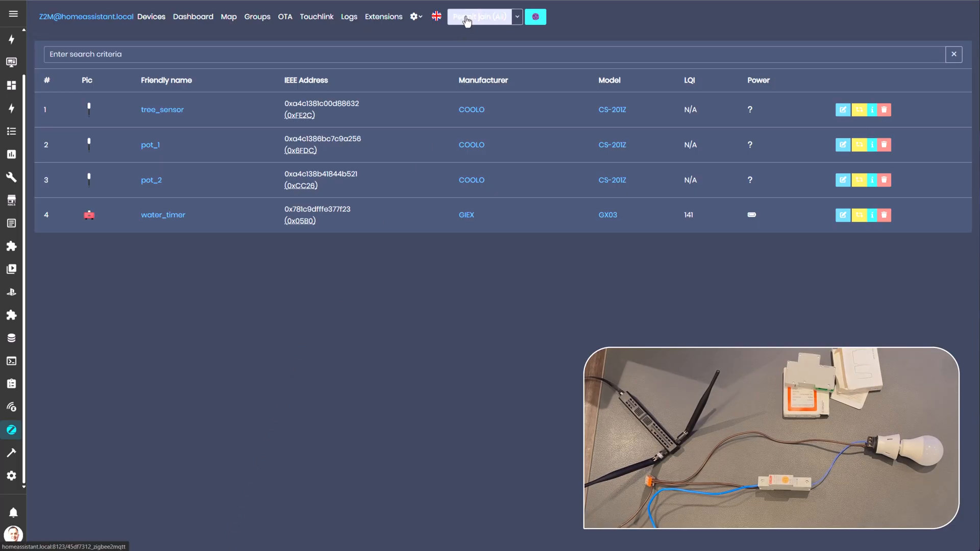
Permit join so the EARU EAYCB-Z-2P breaker pairs as device 5, then view its details
click(479, 17)
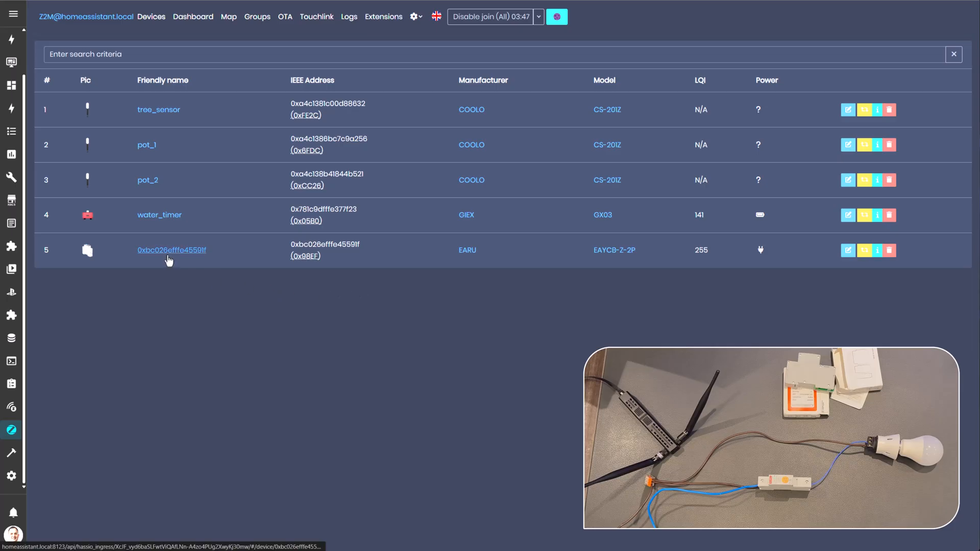
click(170, 250)
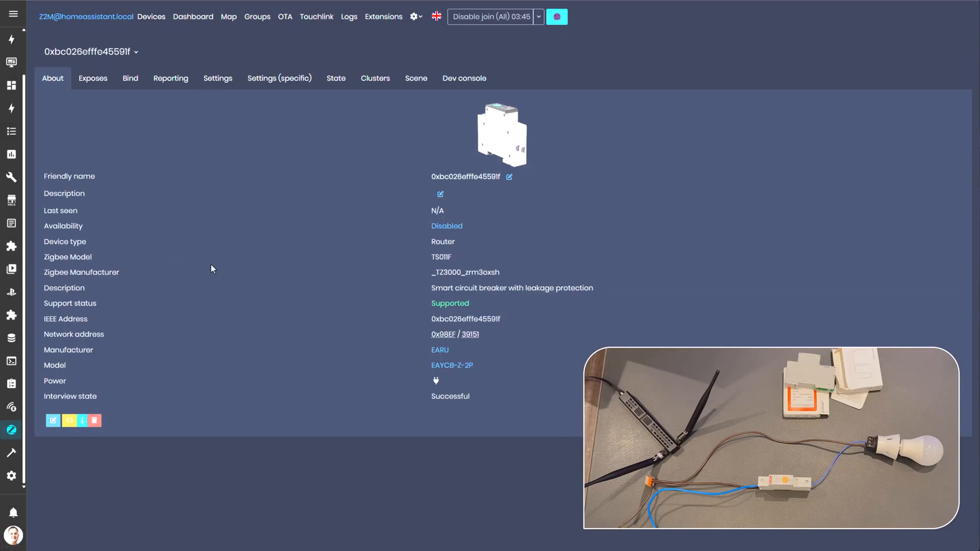
mouse_move(93, 78)
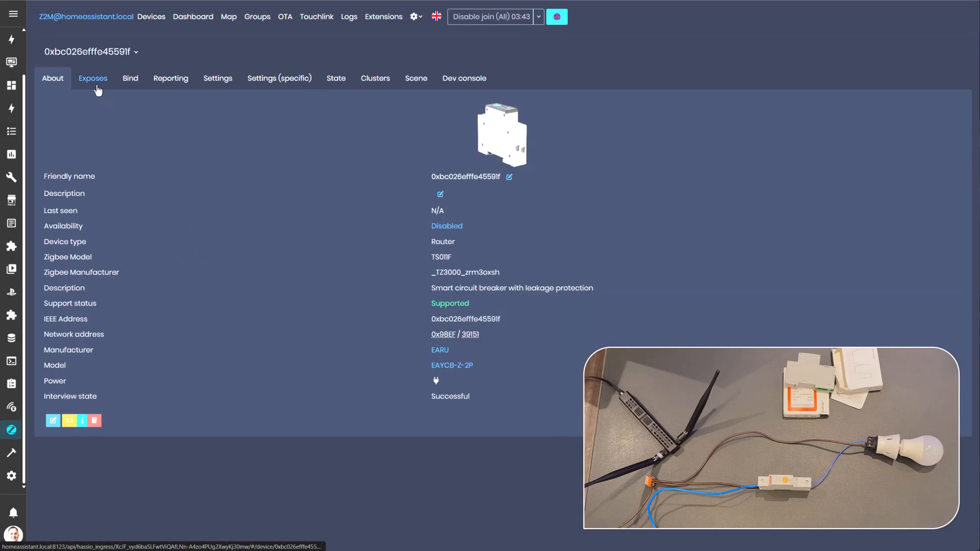
In Exposes, switch the breaker on then off and check the 235 V voltage reading
click(92, 79)
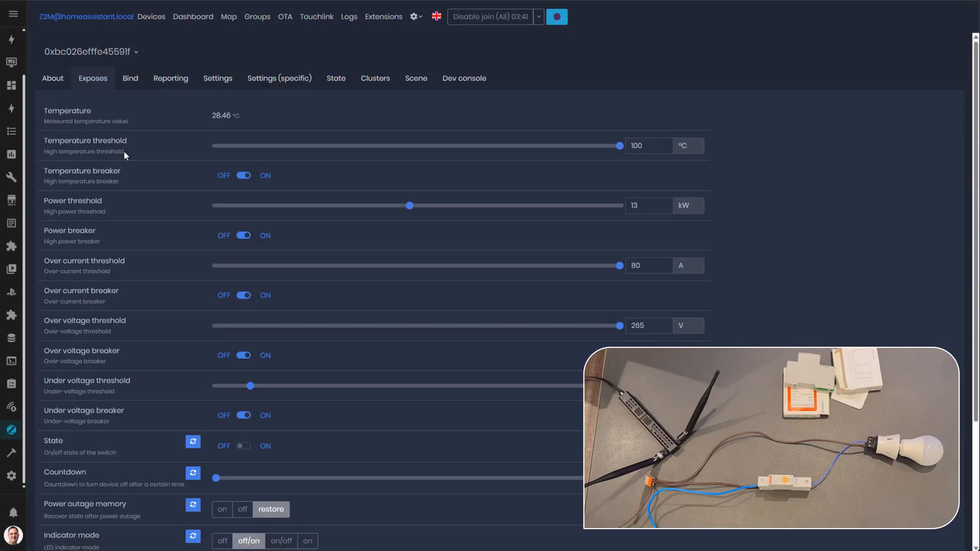
mouse_move(375, 151)
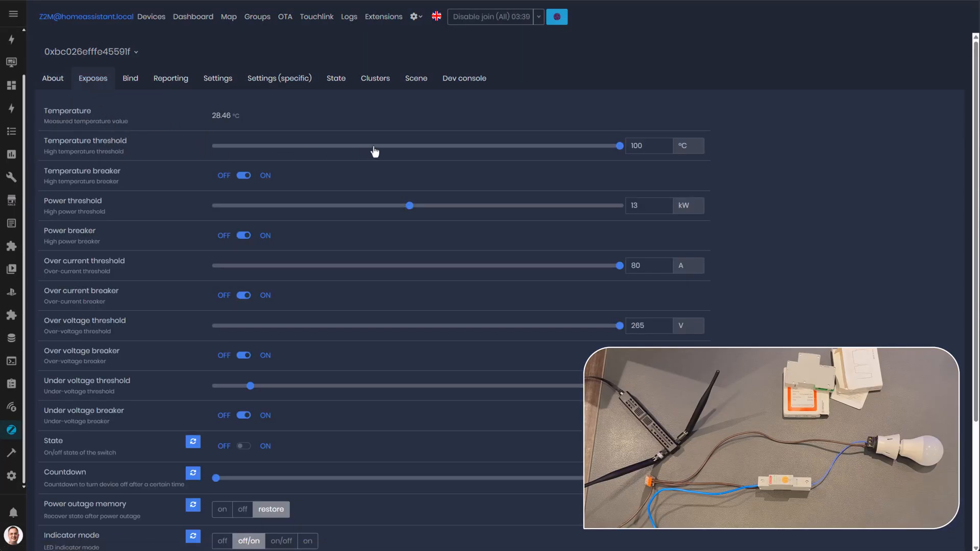
mouse_move(249, 226)
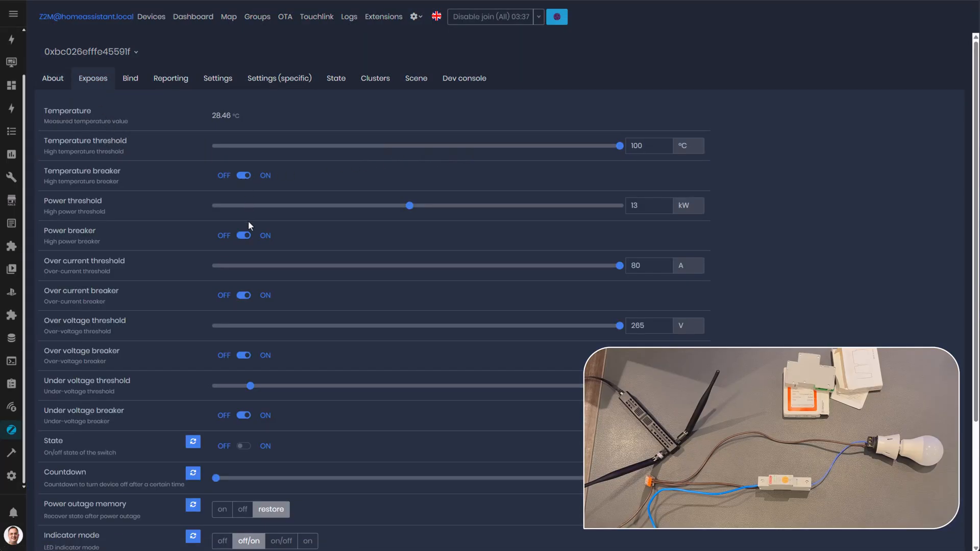
mouse_move(245, 306)
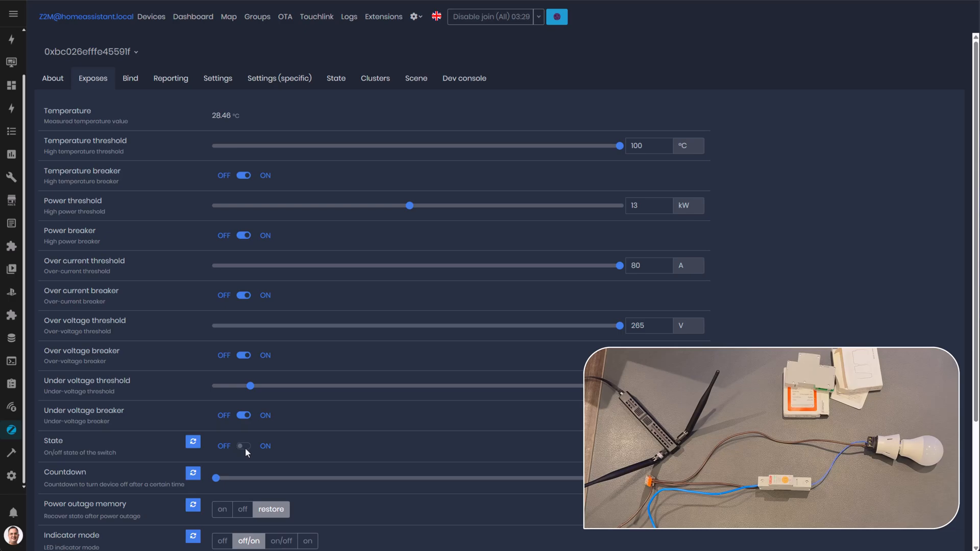
click(244, 446)
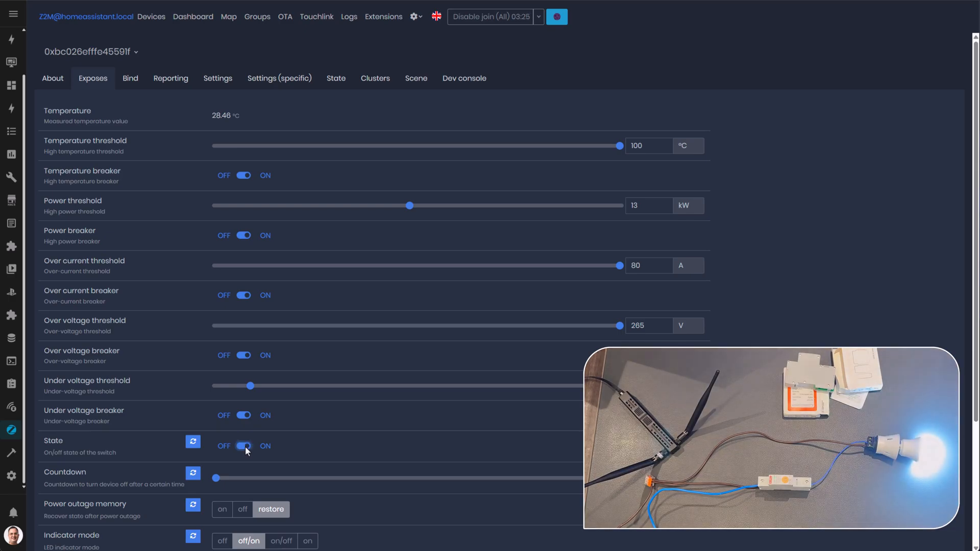
click(244, 445)
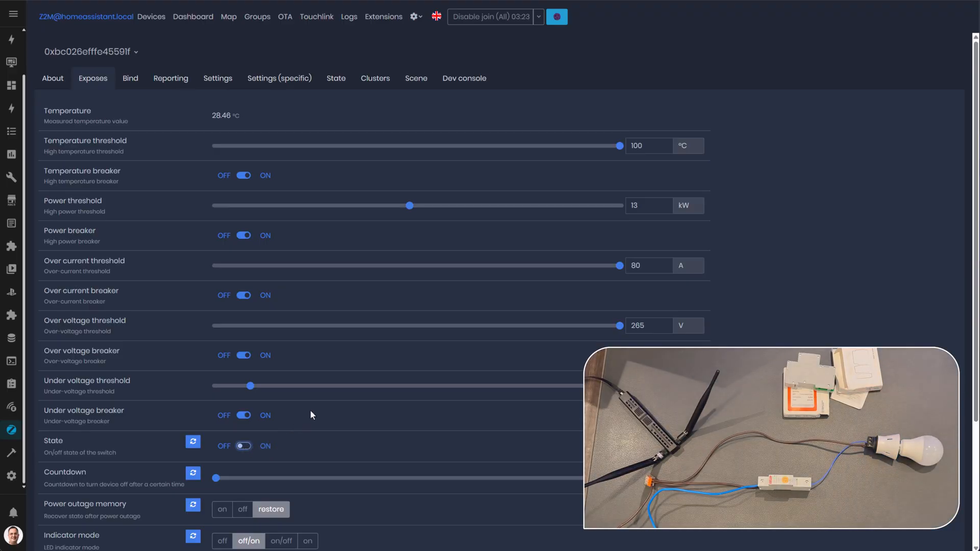
scroll(down, 3)
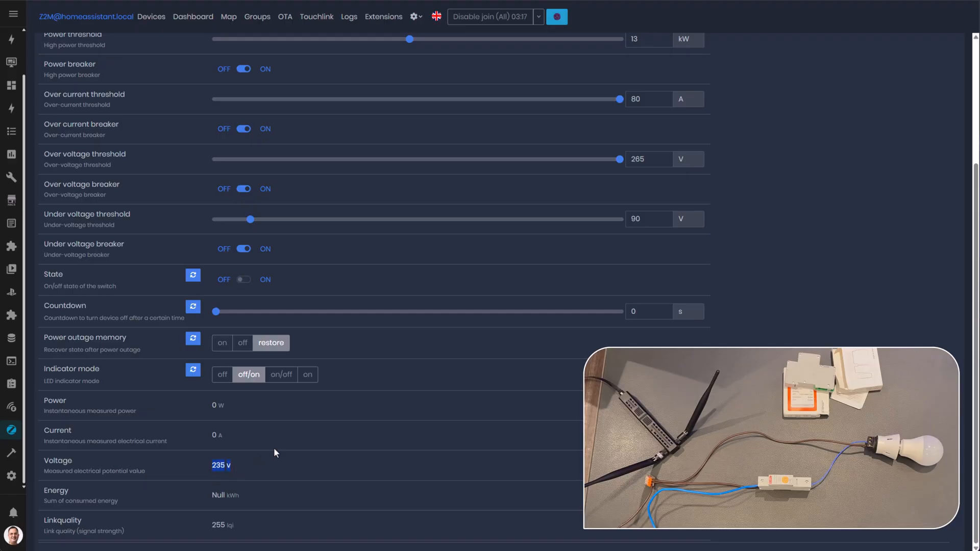
mouse_move(468, 378)
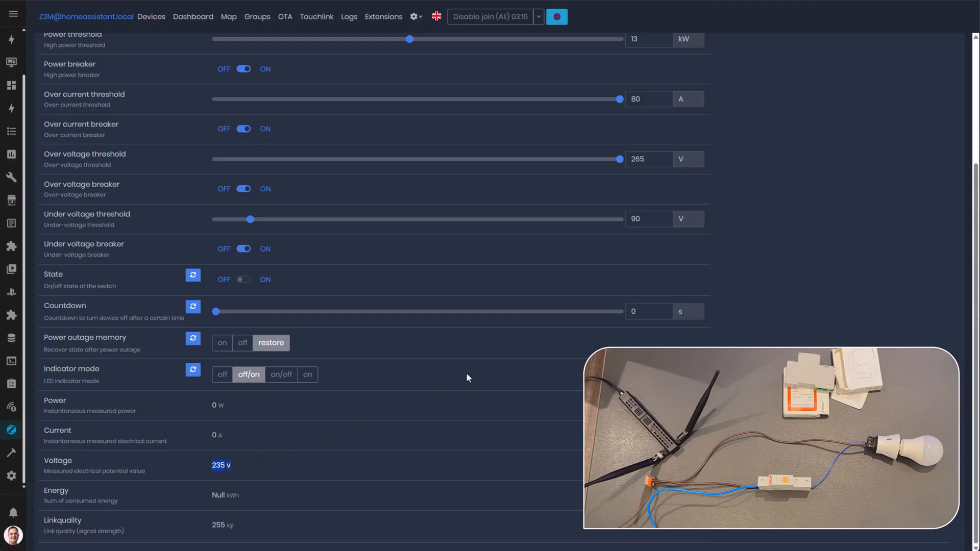
Lower the Over voltage threshold to 220 V and toggle the breaker so the lamp cuts out
click(647, 159)
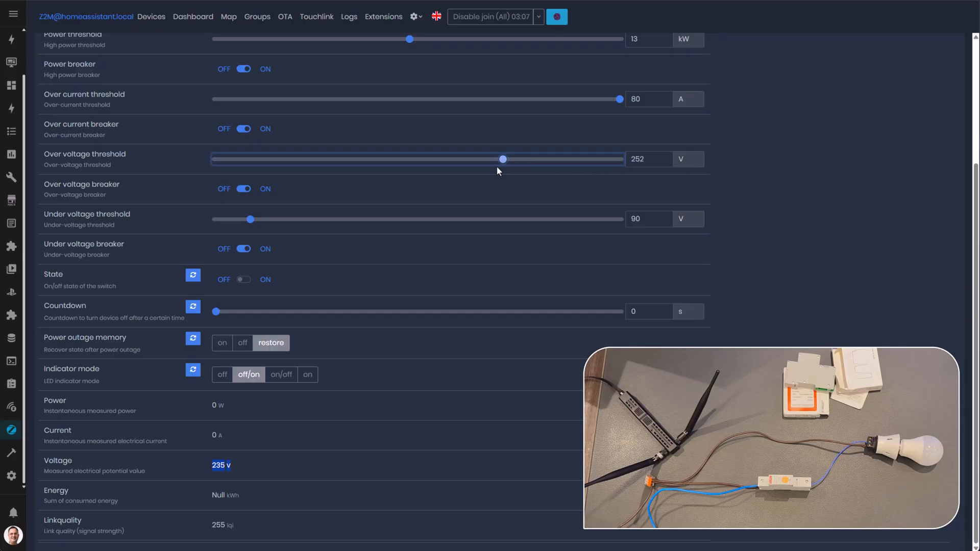
click(243, 279)
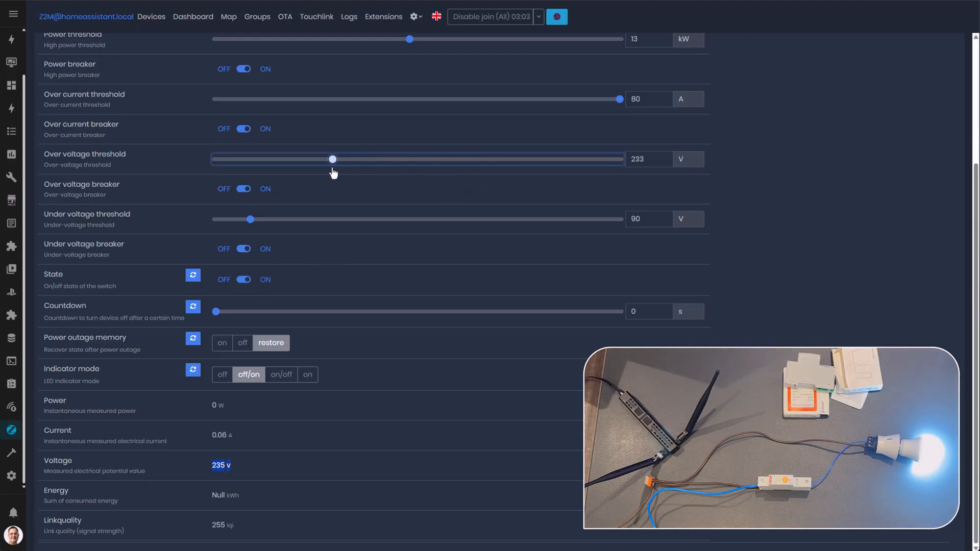
drag(331, 158, 212, 159)
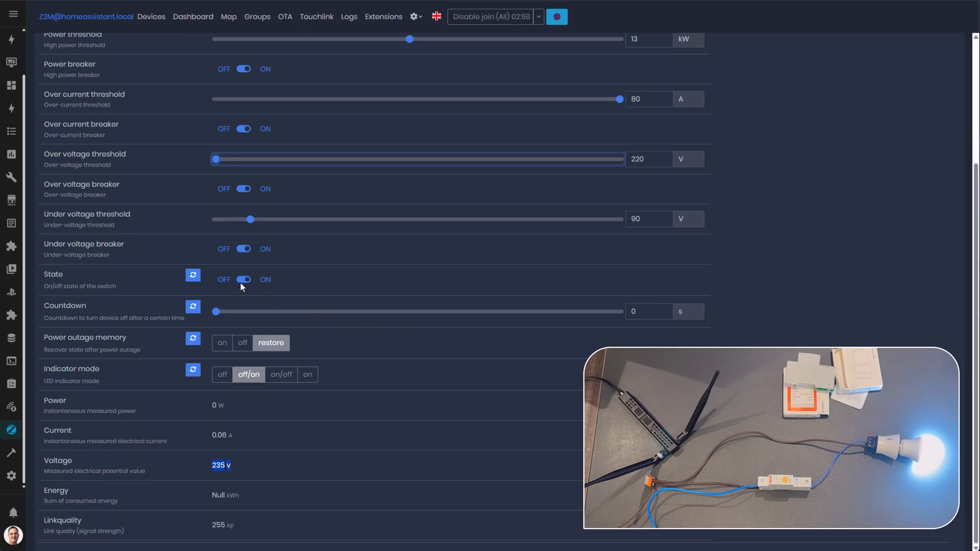
click(244, 279)
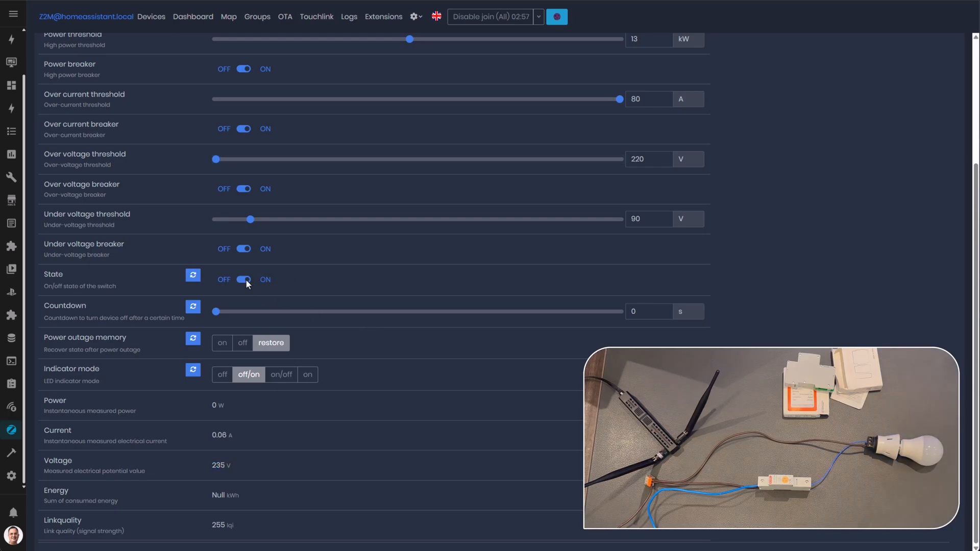
click(12, 476)
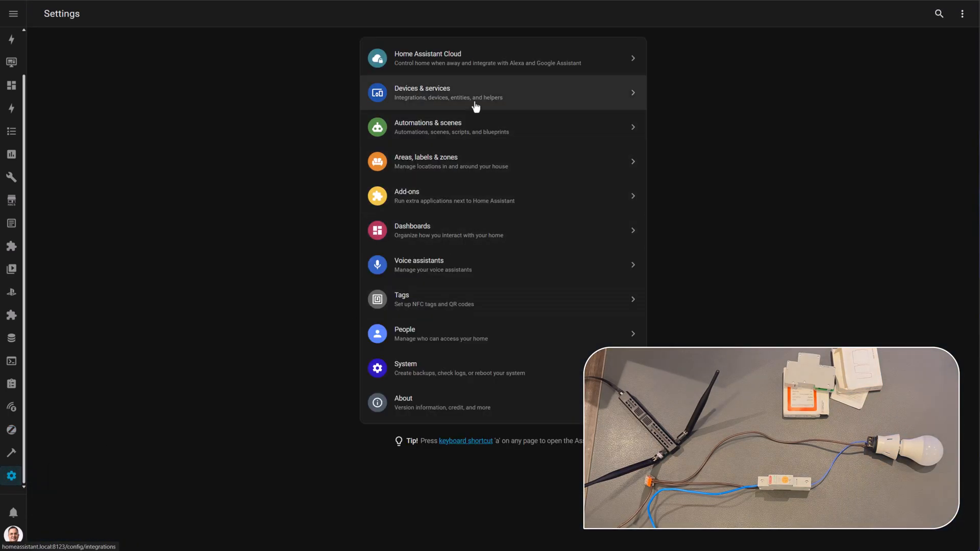
On the breaker's Home Assistant device page, view the Current sensor history showing 0.04 A
click(502, 92)
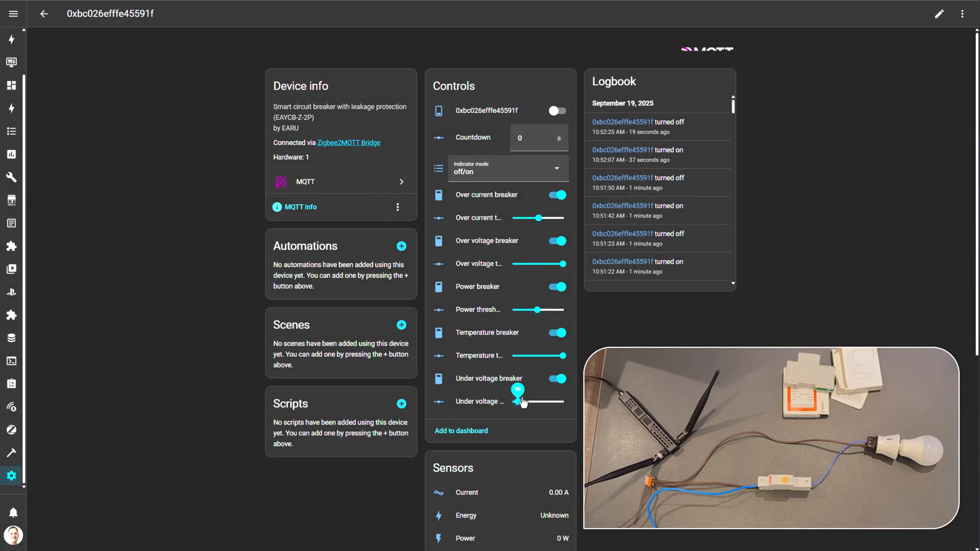
scroll(down, 3)
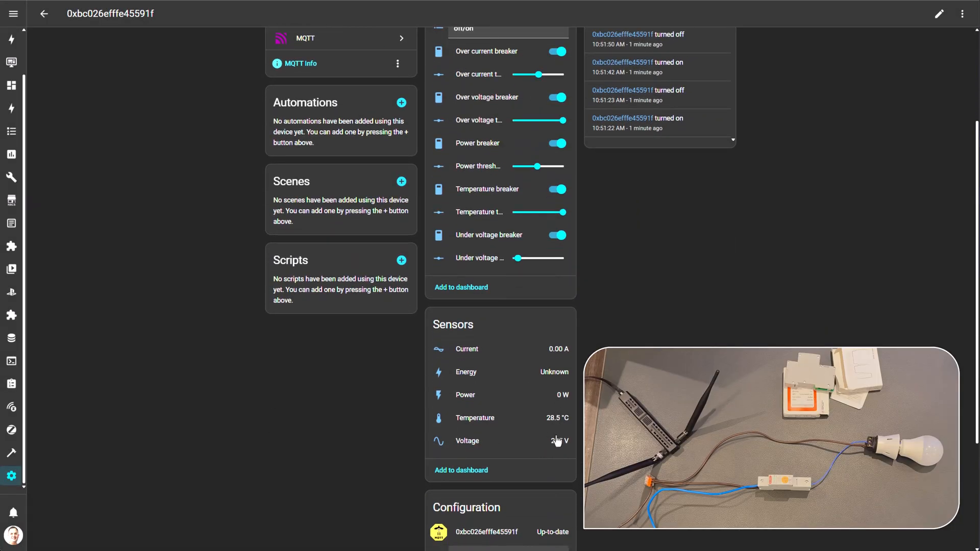
scroll(down, 3)
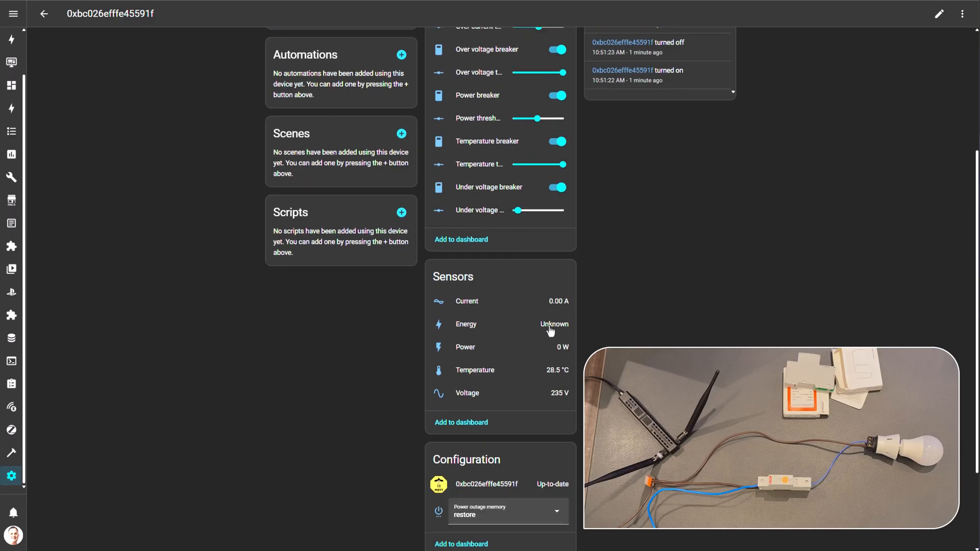
scroll(up, 3)
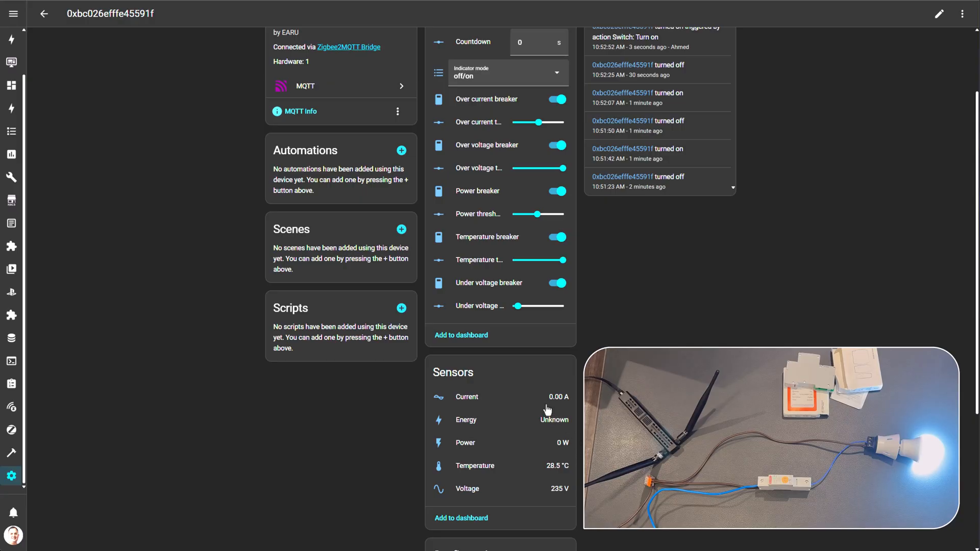
mouse_move(562, 403)
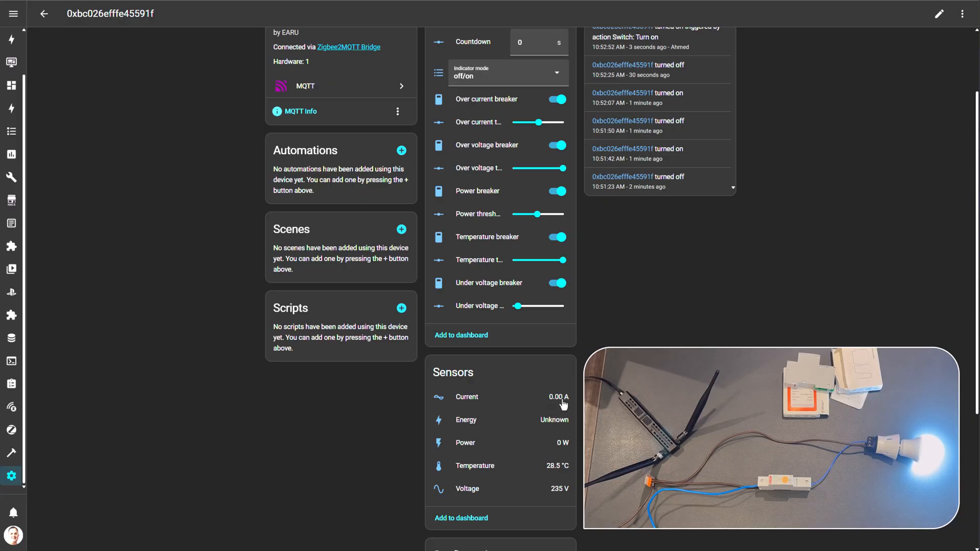
click(466, 396)
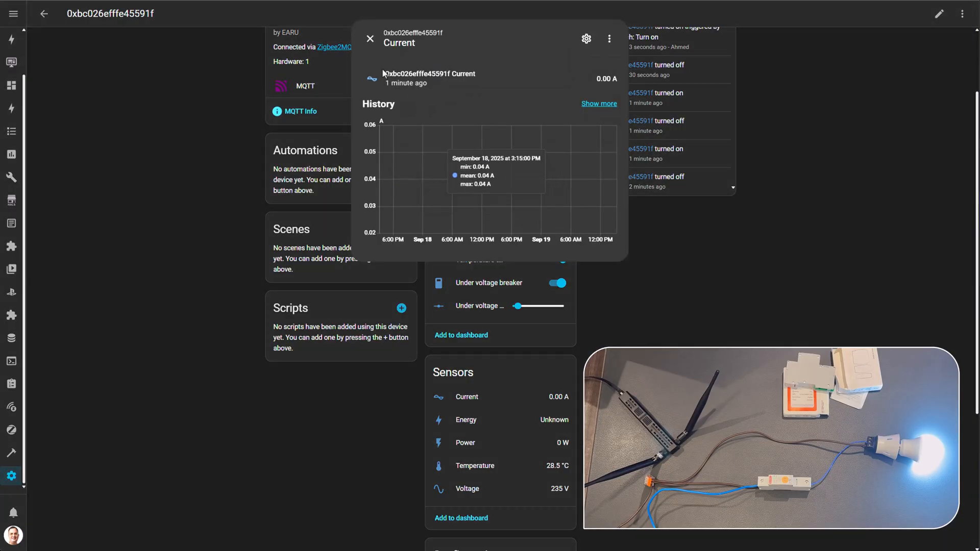
click(370, 38)
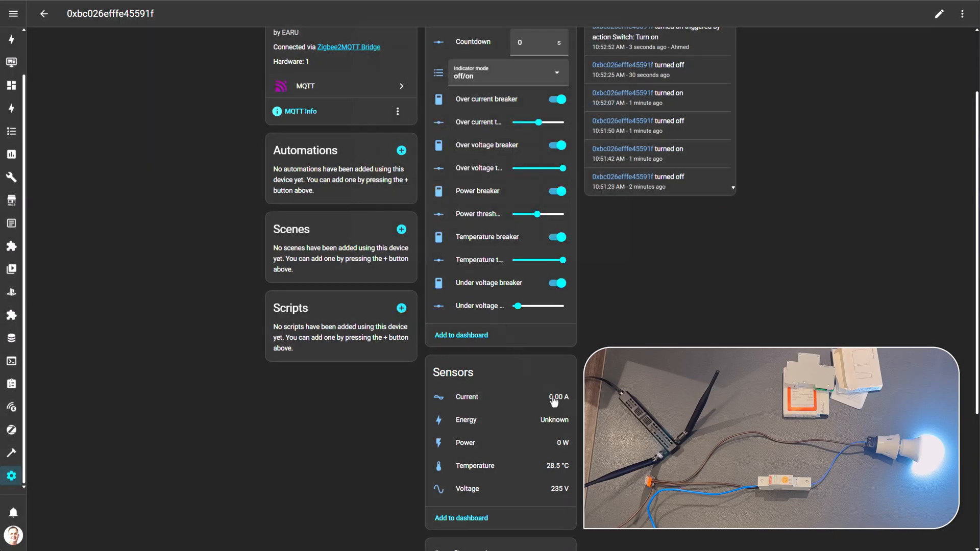
Recheck the Current history to confirm the lamp draws 0.04 A and 5 W
scroll(down, 3)
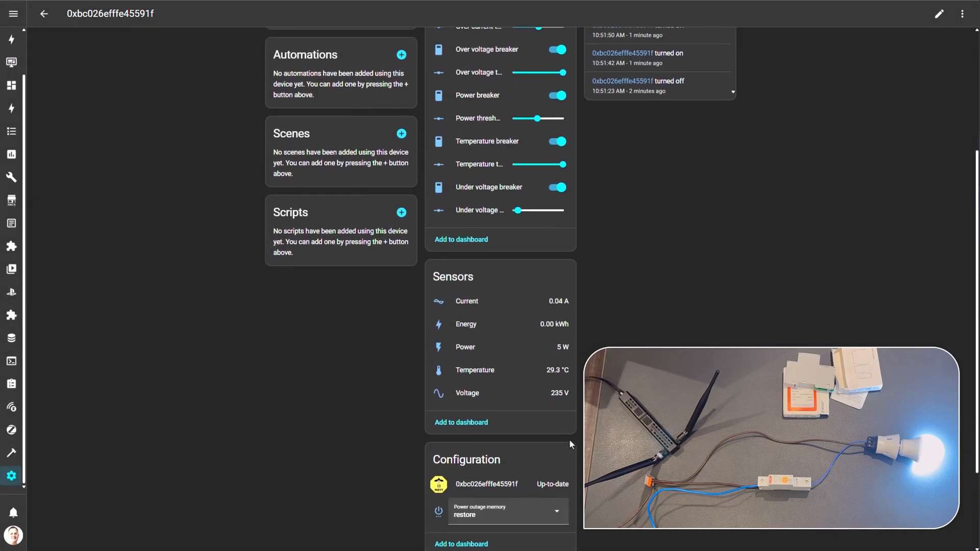
scroll(up, 3)
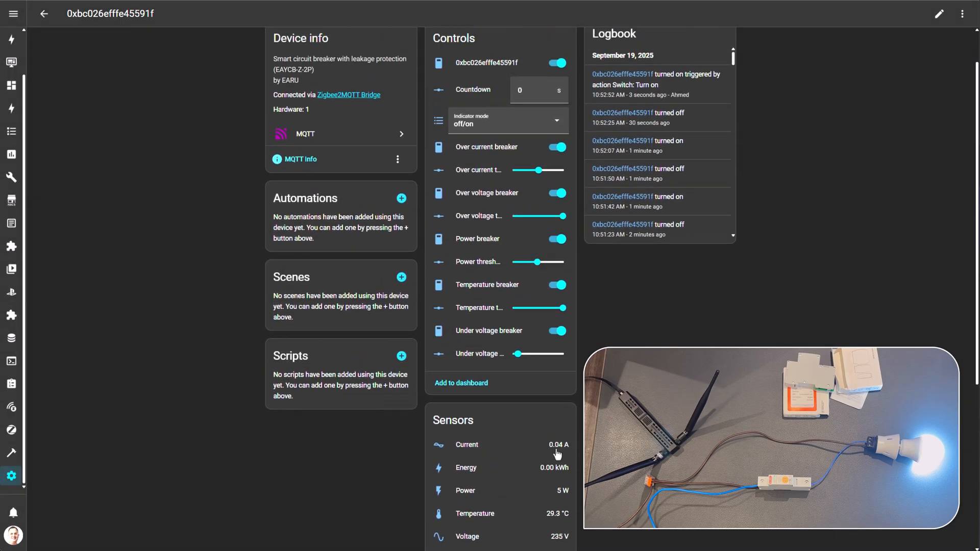
click(466, 445)
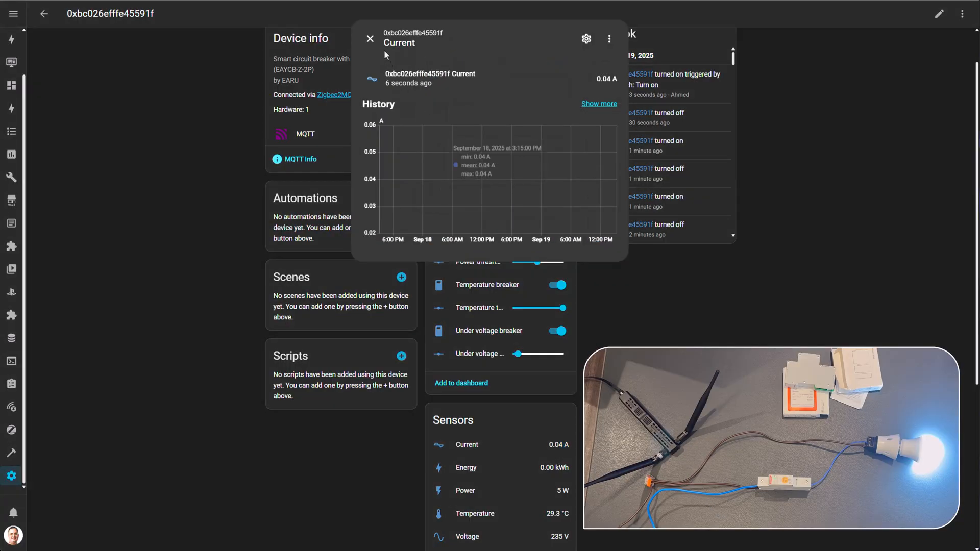
click(370, 38)
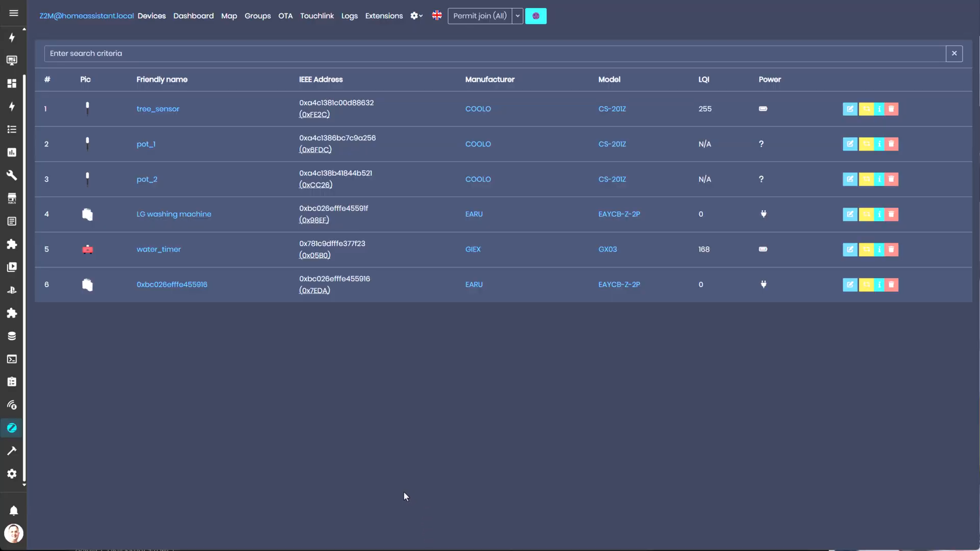
mouse_move(97, 226)
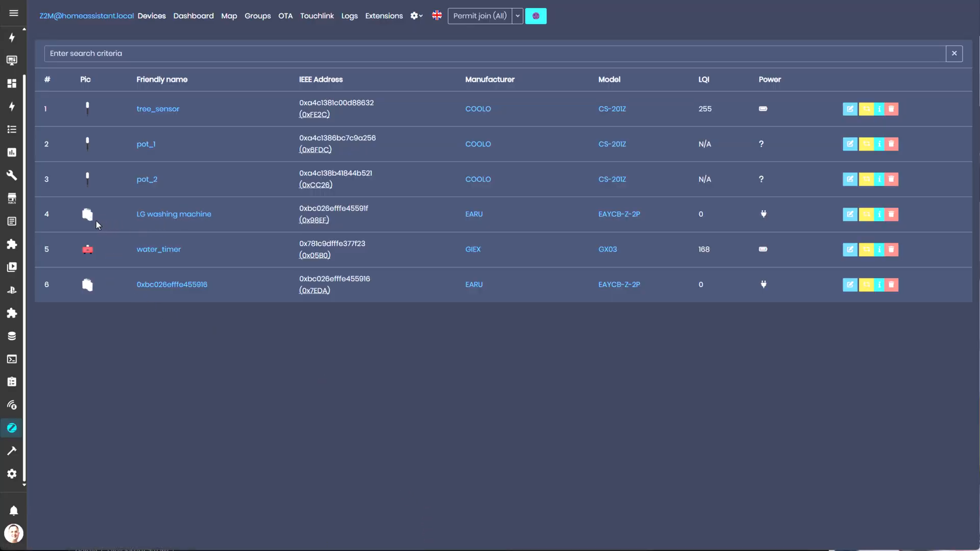
Open breaker 0xbc026efffe455916 and start editing its friendly name
click(172, 284)
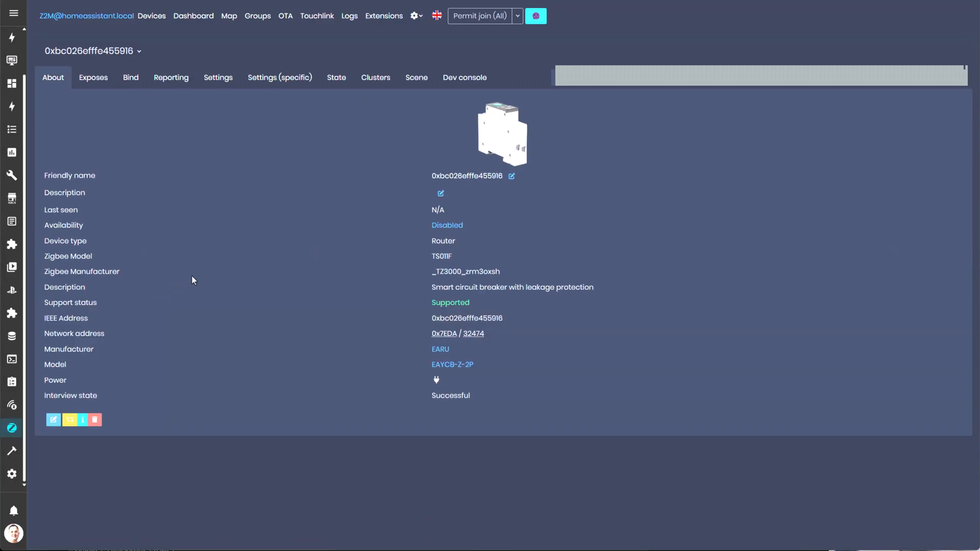
click(510, 176)
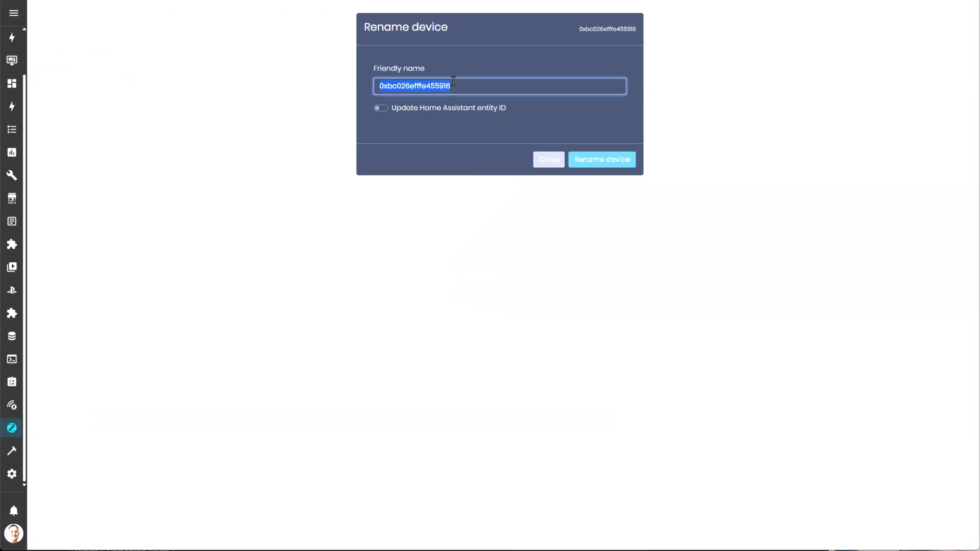
Rename the breaker to 'Hoover Dishwasher' with Update Home Assistant entity ID enabled
text(Dishwash)
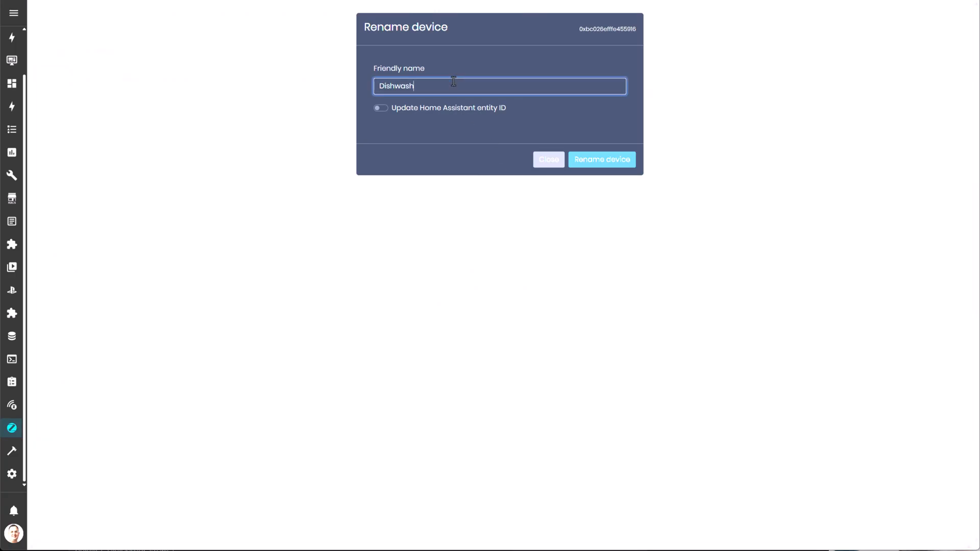
text(er)
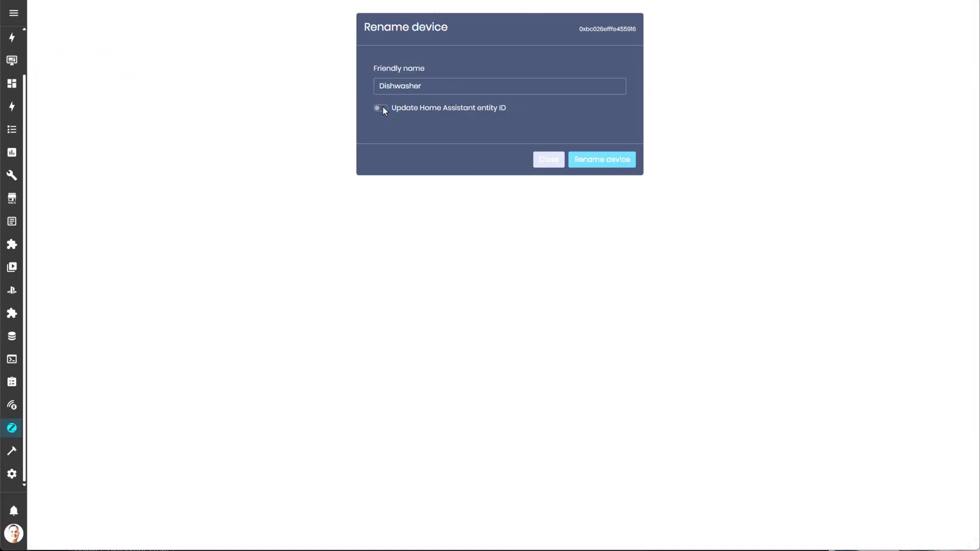
click(380, 108)
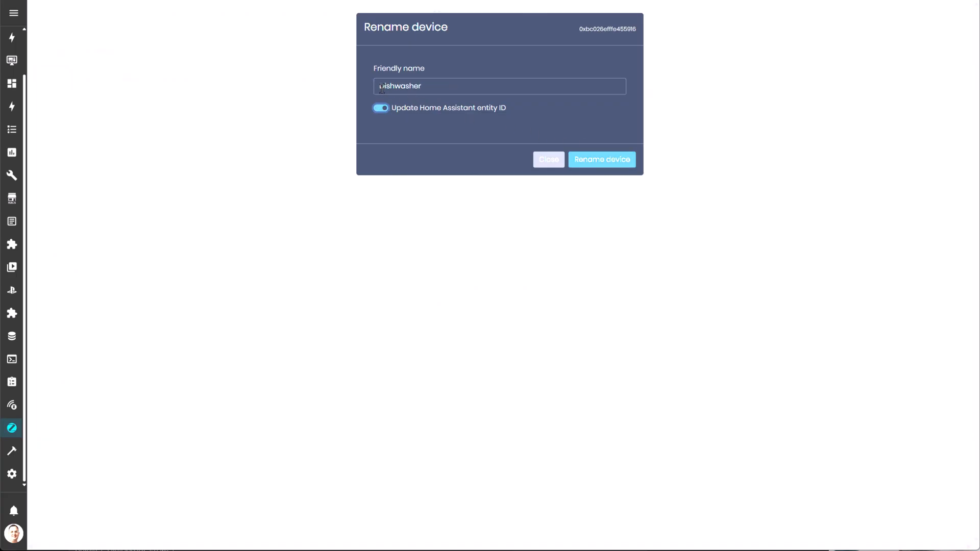
text(Hoover)
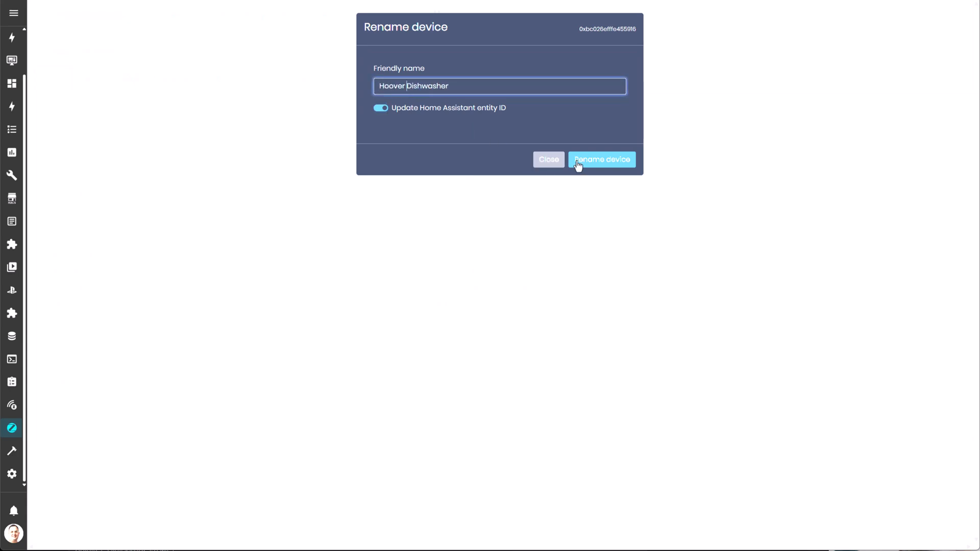
click(601, 159)
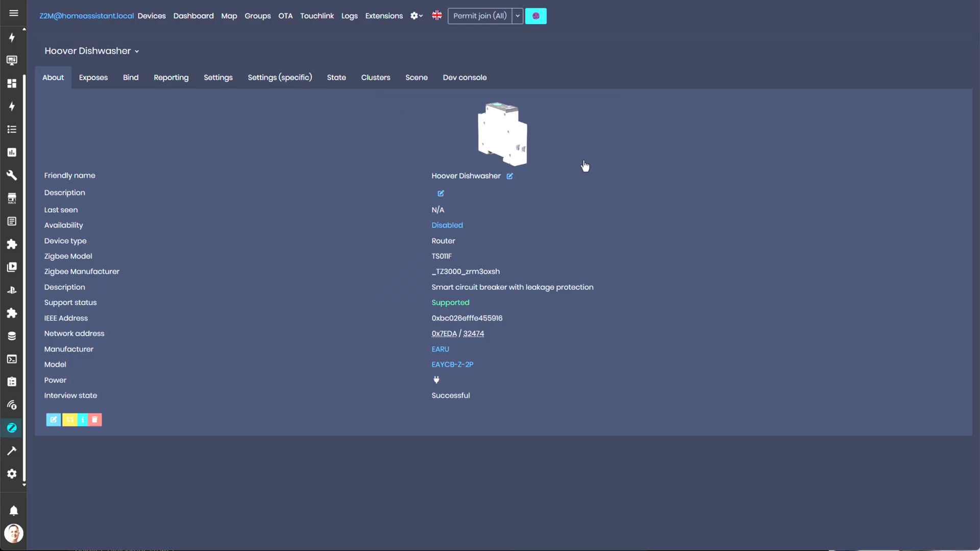